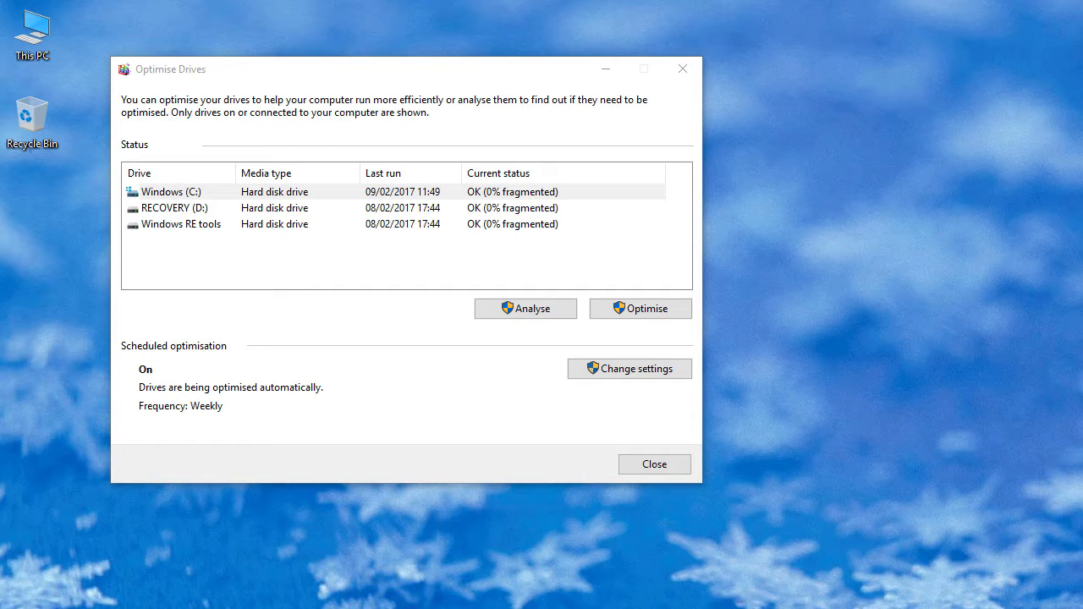
pyautogui.moveTo(550, 423)
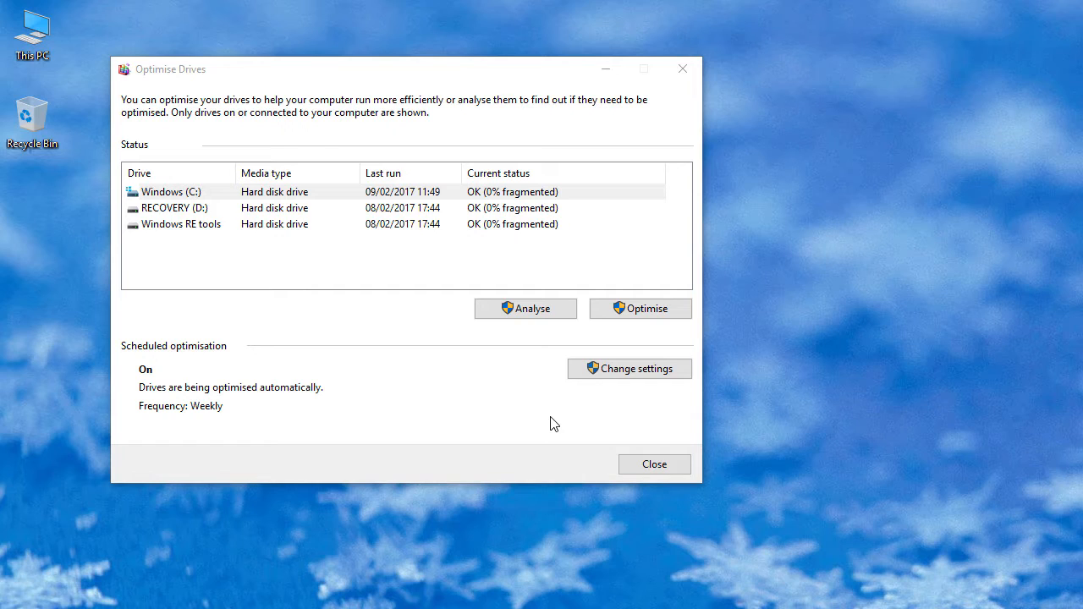
pyautogui.moveTo(589, 398)
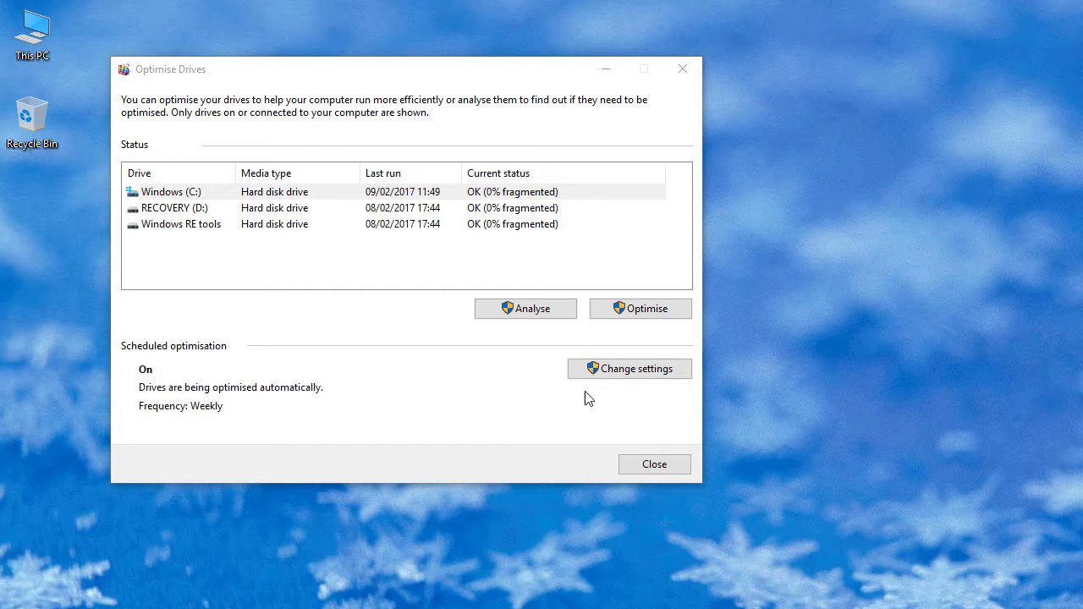
pyautogui.moveTo(612, 381)
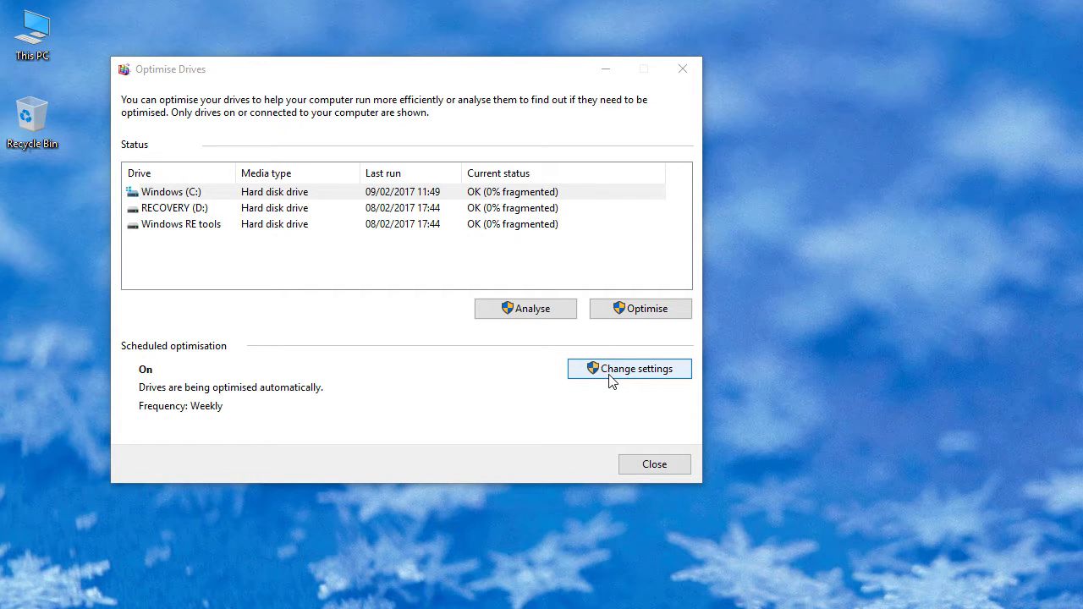
# Step: Search the Start menu for 'defrag' to find Defragment and Optimise Drives
pyautogui.click(629, 368)
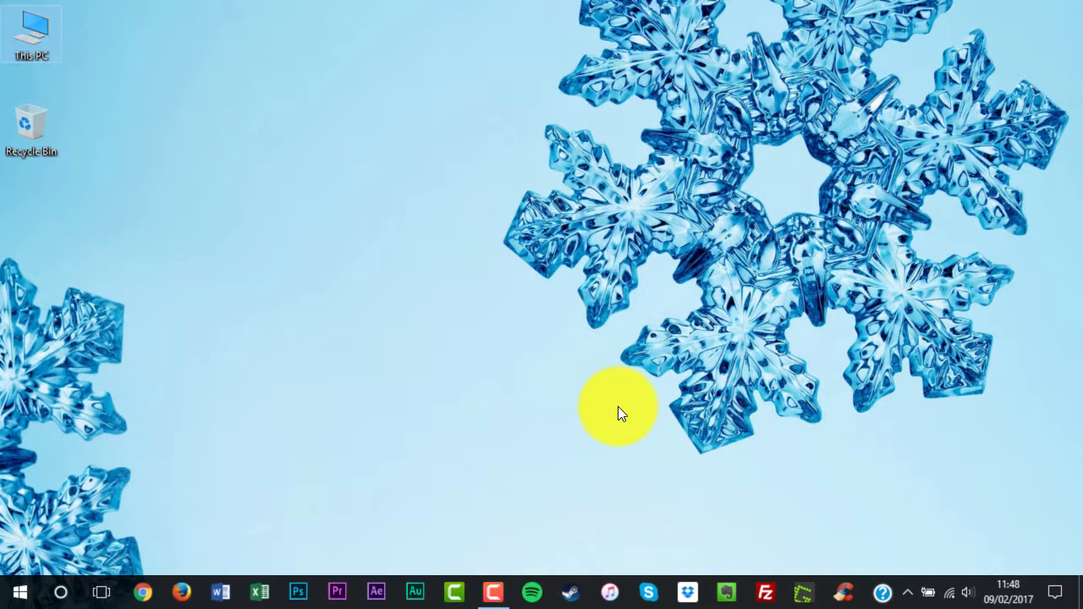
pyautogui.moveTo(203, 499)
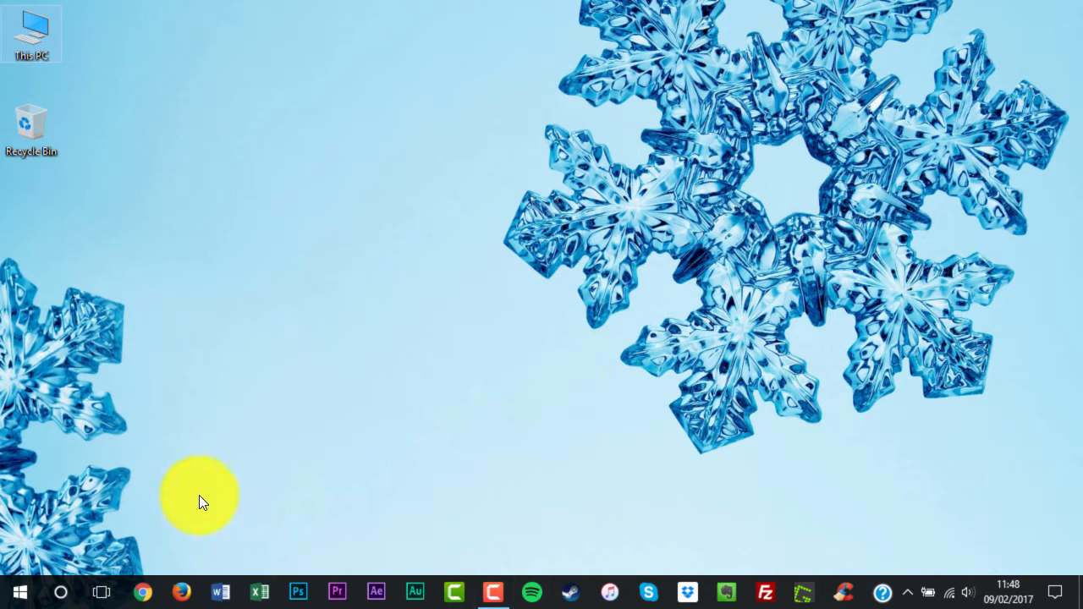
pyautogui.click(61, 592)
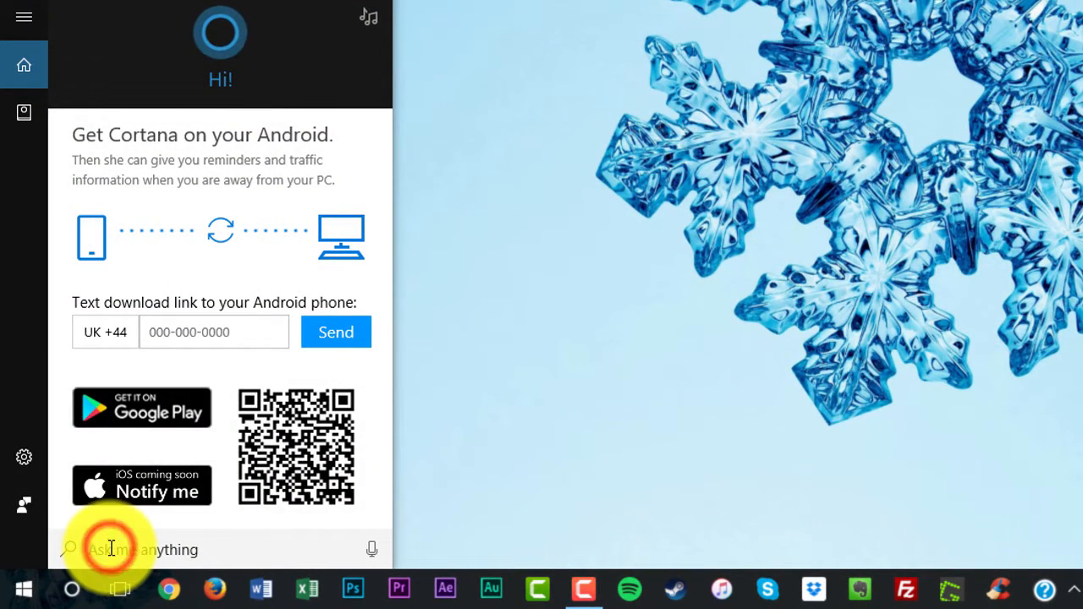
pyautogui.write('optimise')
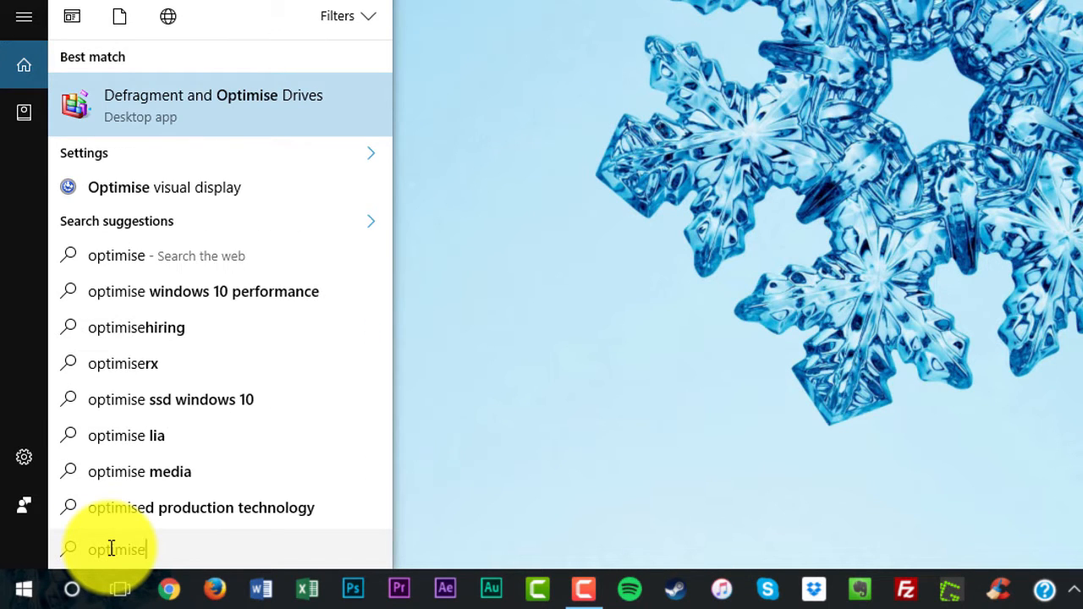
pyautogui.moveTo(291, 127)
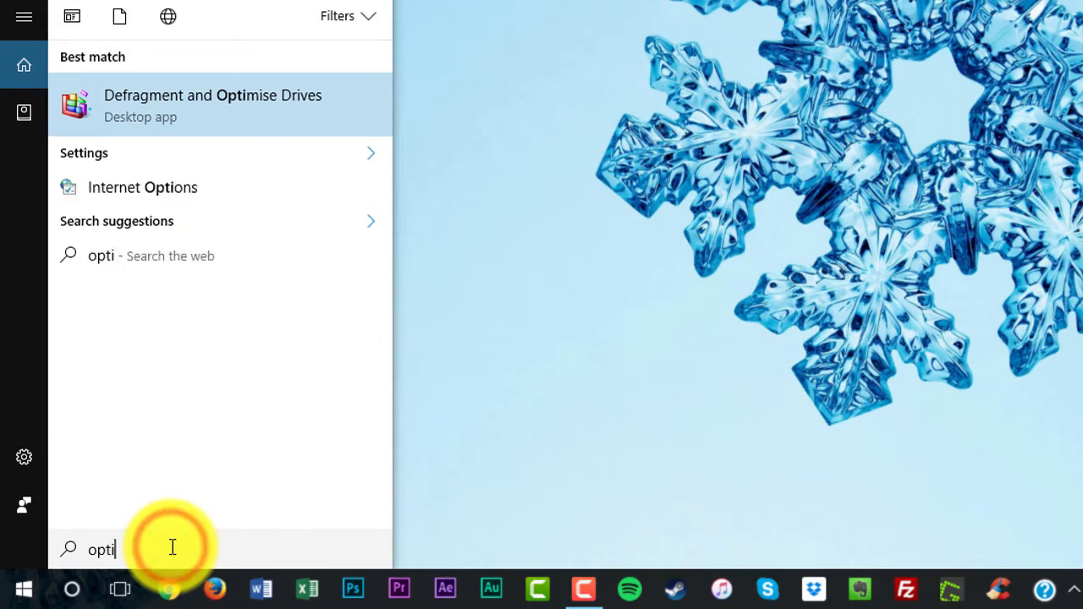
pyautogui.write('def')
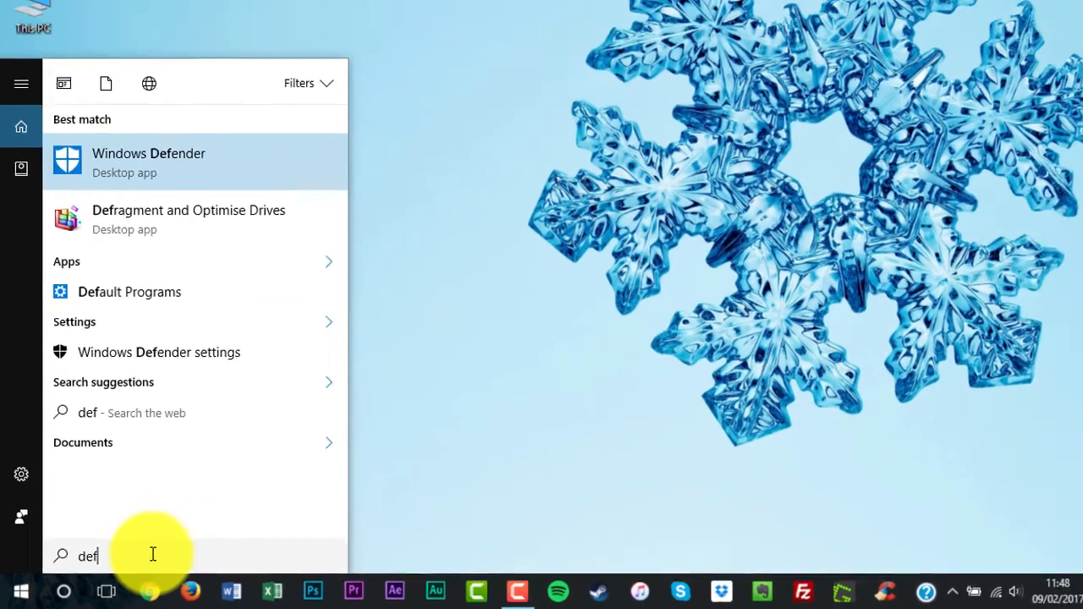
pyautogui.write('rag')
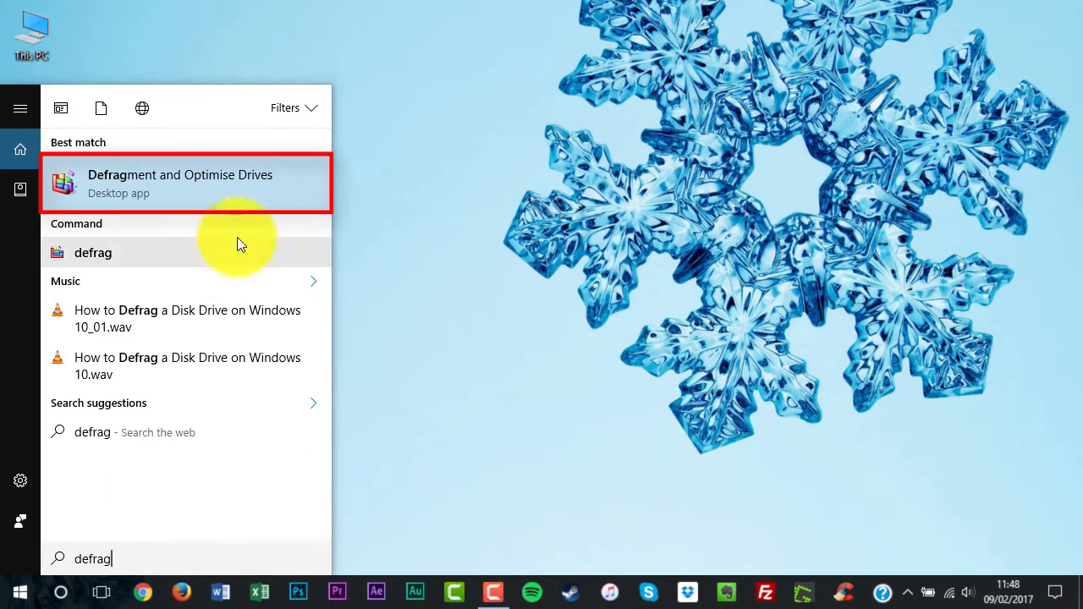
pyautogui.moveTo(254, 201)
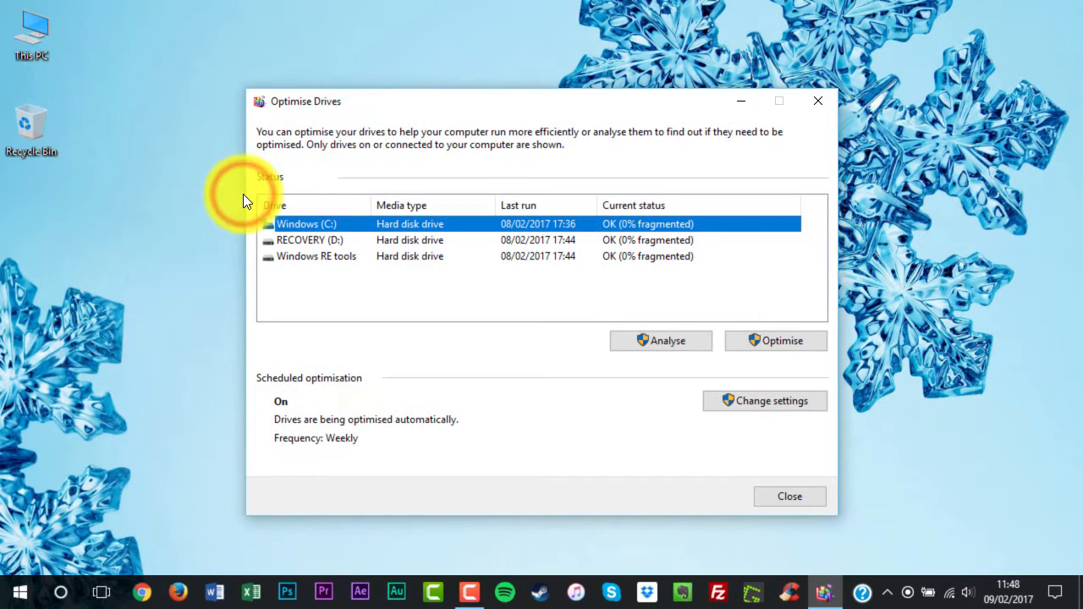
pyautogui.moveTo(747, 269)
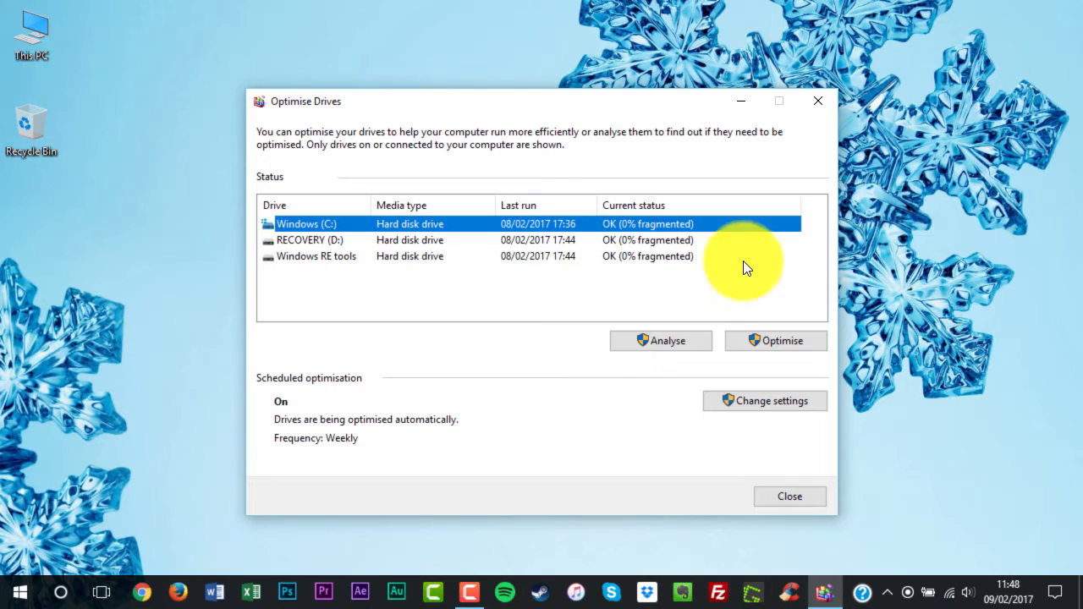
pyautogui.moveTo(795, 294)
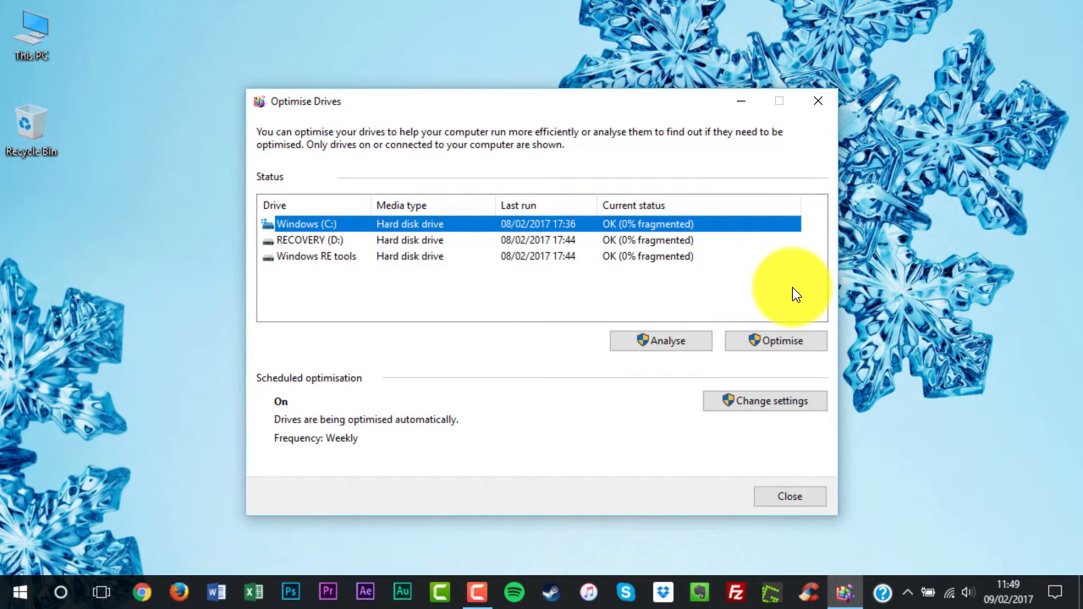
pyautogui.click(406, 240)
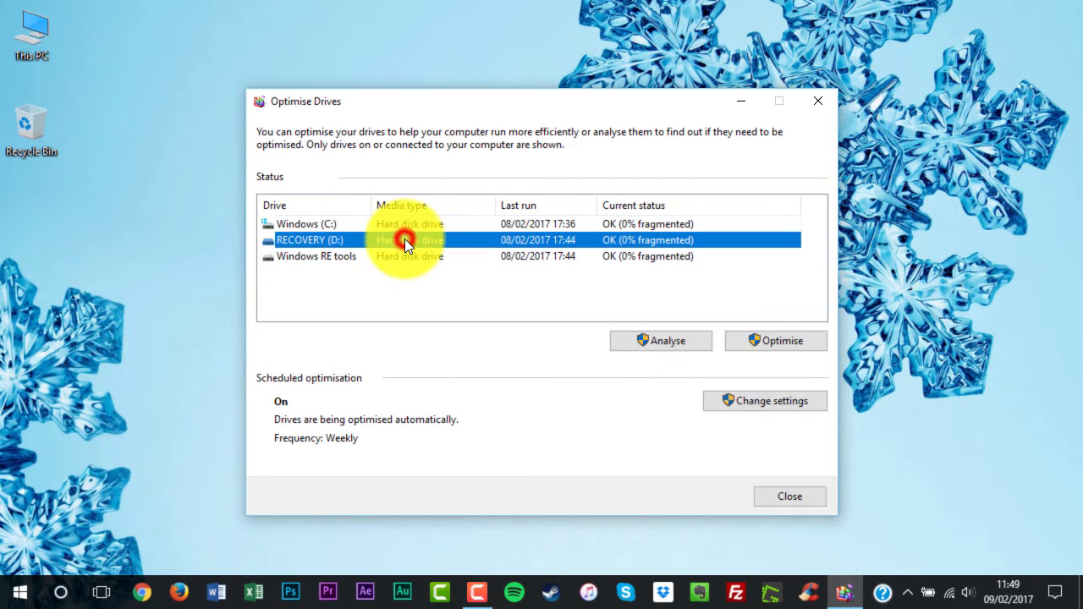
pyautogui.click(406, 256)
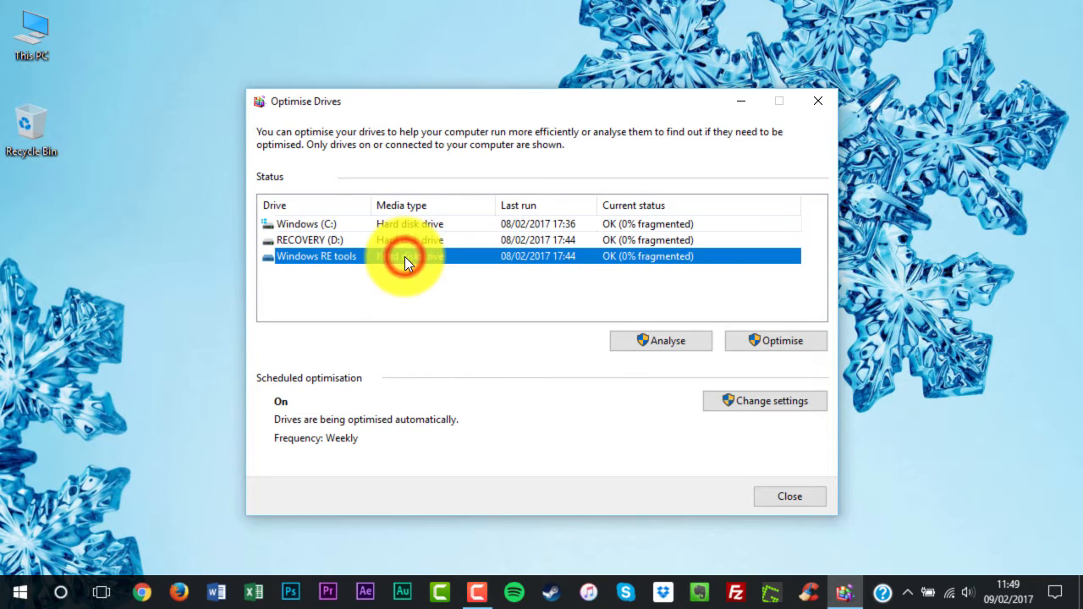
pyautogui.click(305, 223)
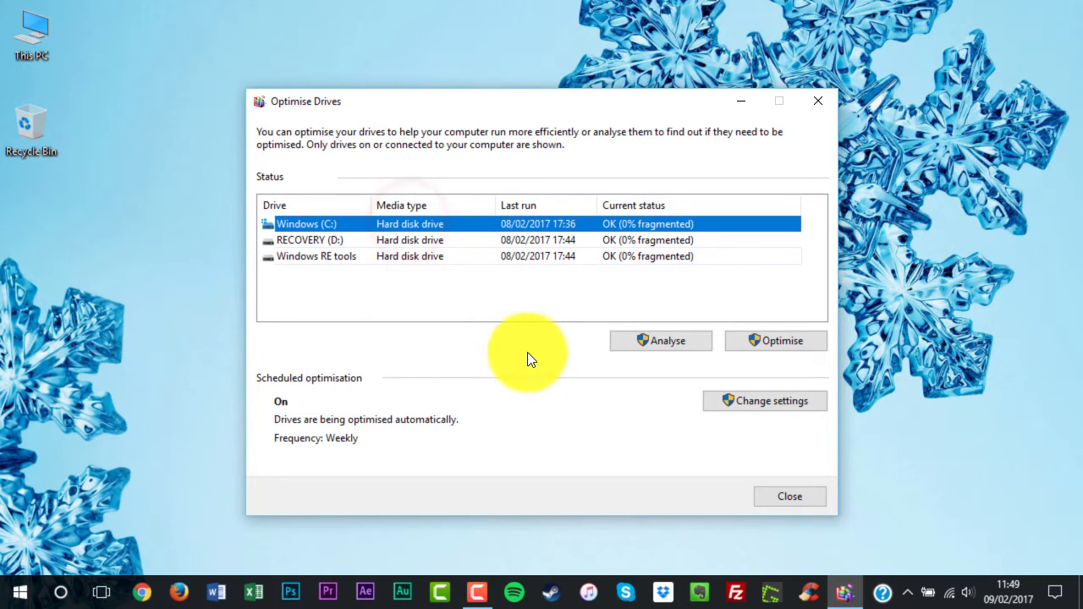
pyautogui.moveTo(613, 351)
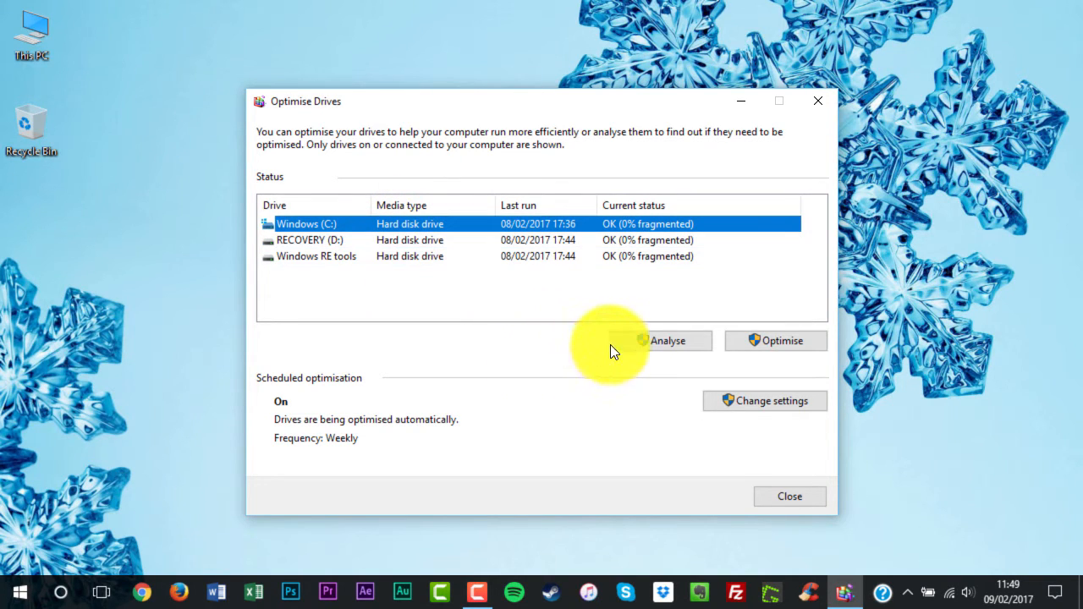
# Step: Analyse Windows (C:) until its status reports OK, 1% fragmented
pyautogui.click(667, 340)
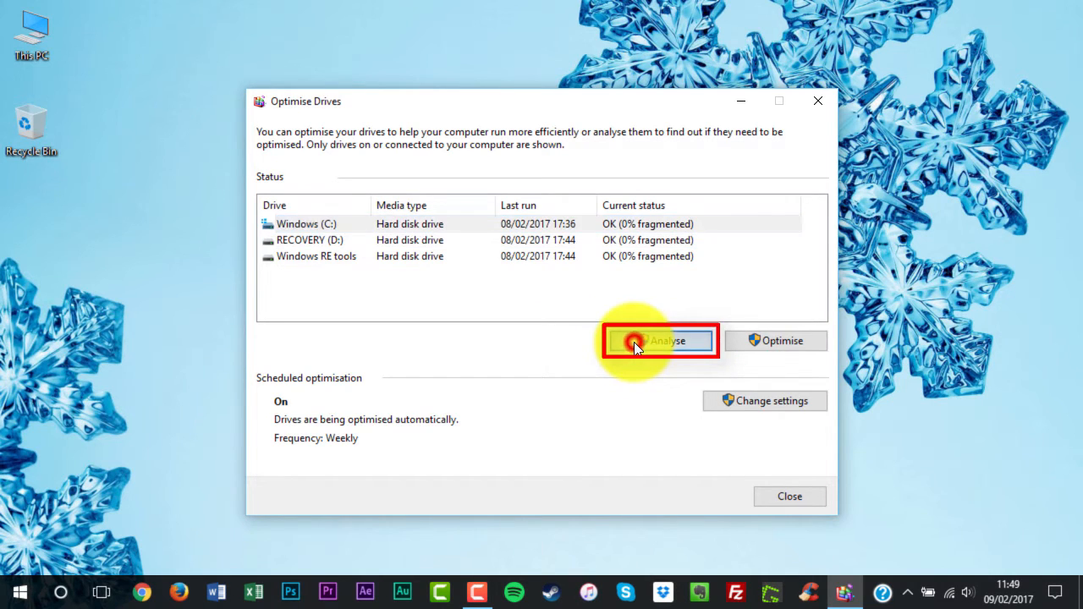
pyautogui.click(660, 340)
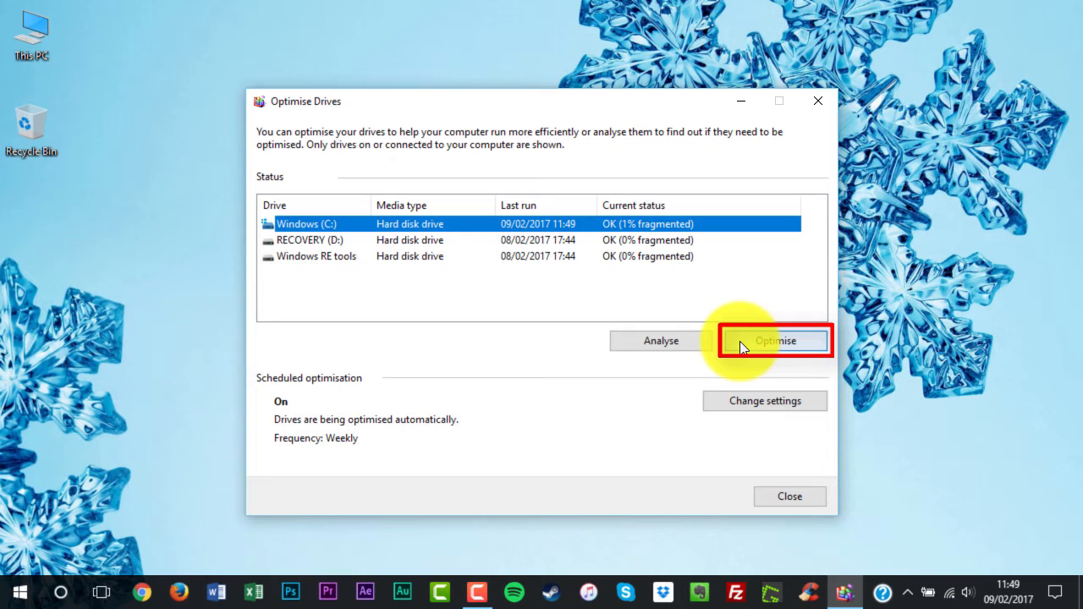
# Step: Optimise Windows (C:) through its consolidation passes, then close the window
pyautogui.click(774, 340)
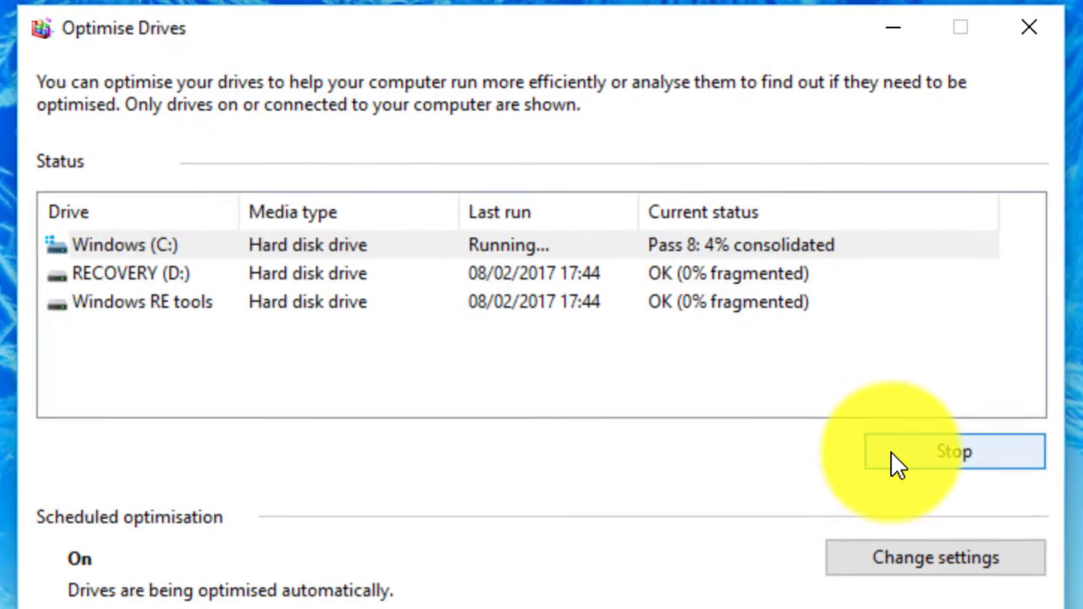
pyautogui.click(1029, 27)
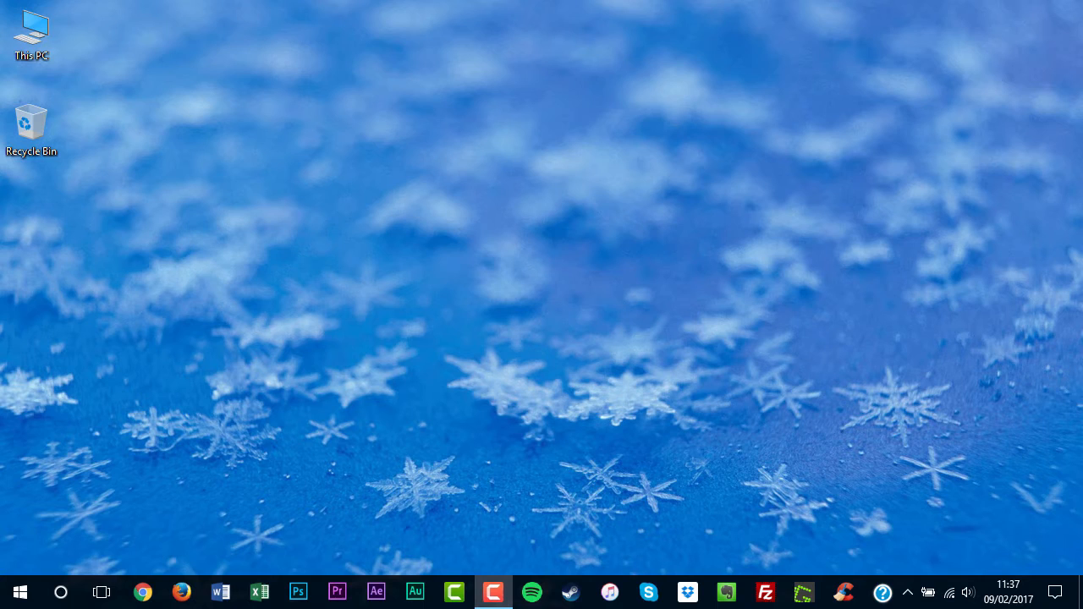